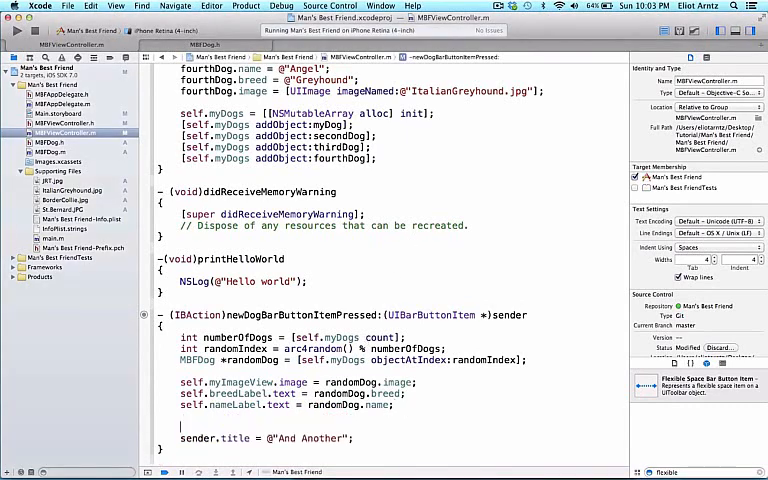
Comment out the myImageView, breedLabel and nameLabel update lines.
{"action": "left_click_drag", "start_coordinate": [179, 382], "coordinate": [393, 405]}
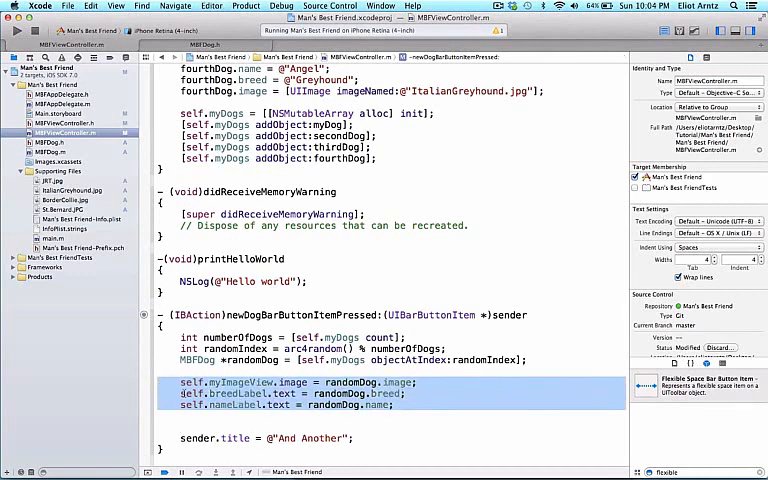
{"action": "key", "text": "cmd+/"}
{"action": "type", "text": "[UIView t"}
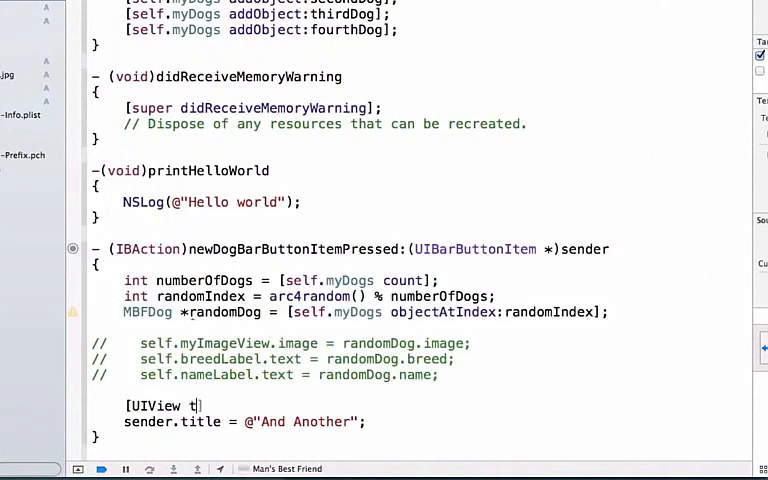
Start a UIView transitionWithView call on self.view with duration 2.5.
{"action": "type", "text": "ran"}
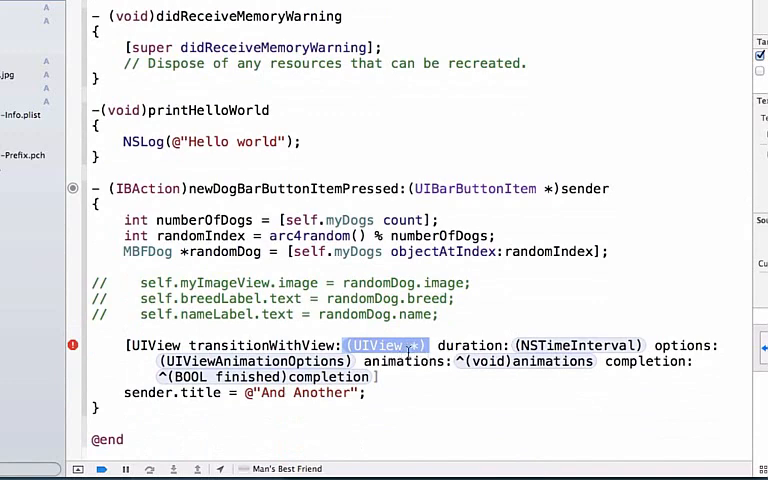
{"action": "type", "text": "self.v"}
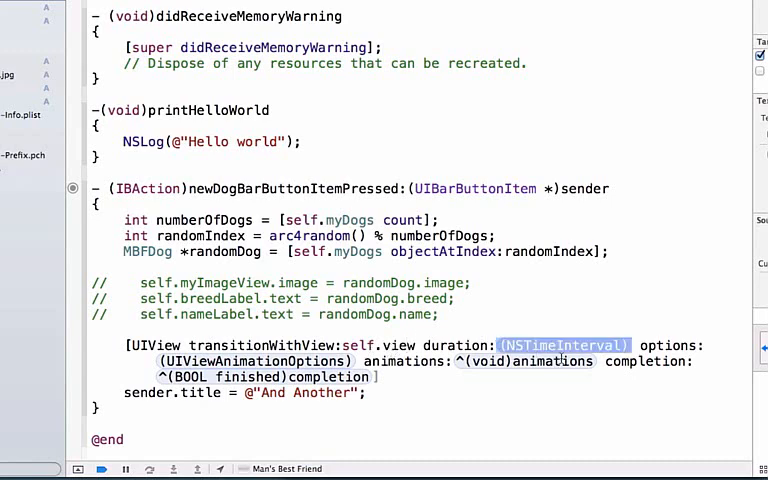
{"action": "type", "text": "2."}
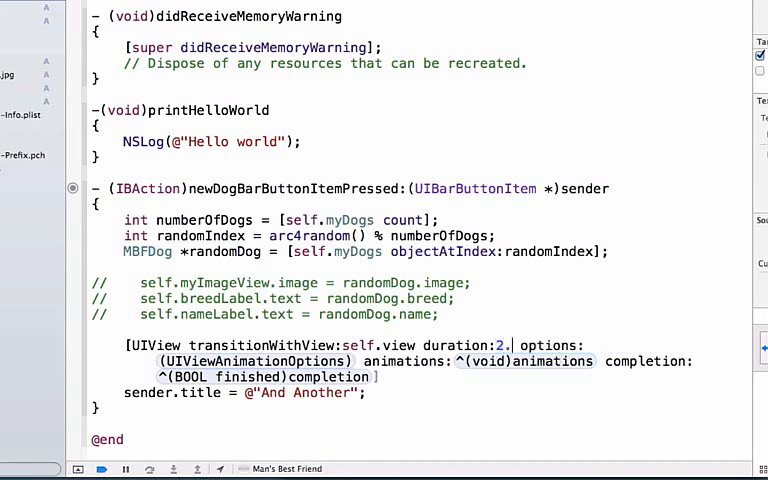
{"action": "type", "text": "5"}
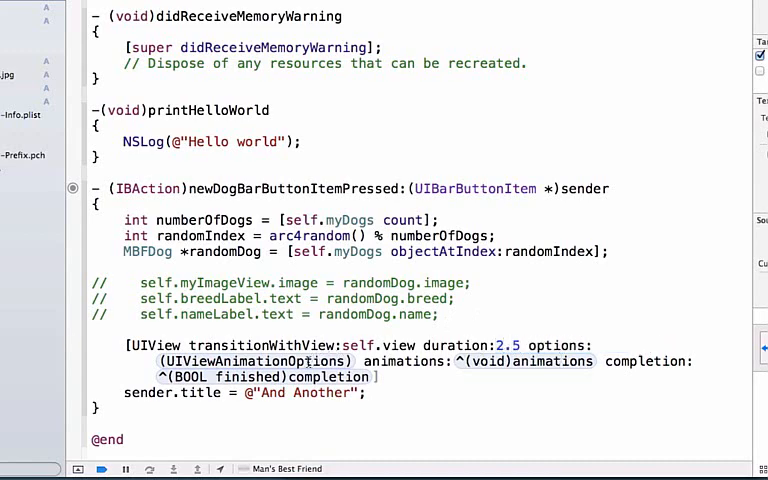
{"action": "double_click", "coordinate": [255, 361]}
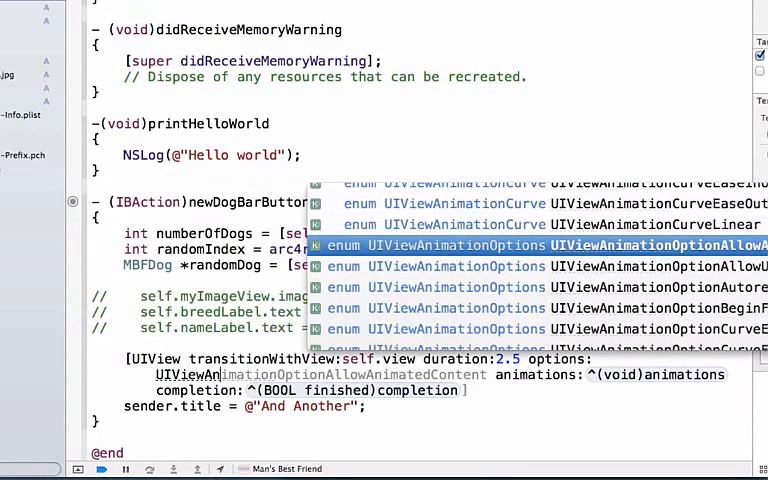
Set options to UIViewAnimationOptionTransitionCrossDissolve and expand the animations block.
{"action": "type", "text": "TransitionCrossDissolve"}
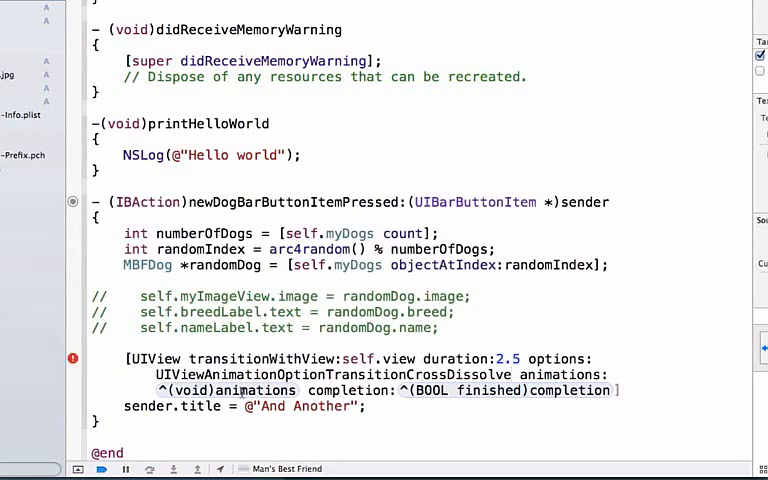
{"action": "double_click", "coordinate": [235, 390]}
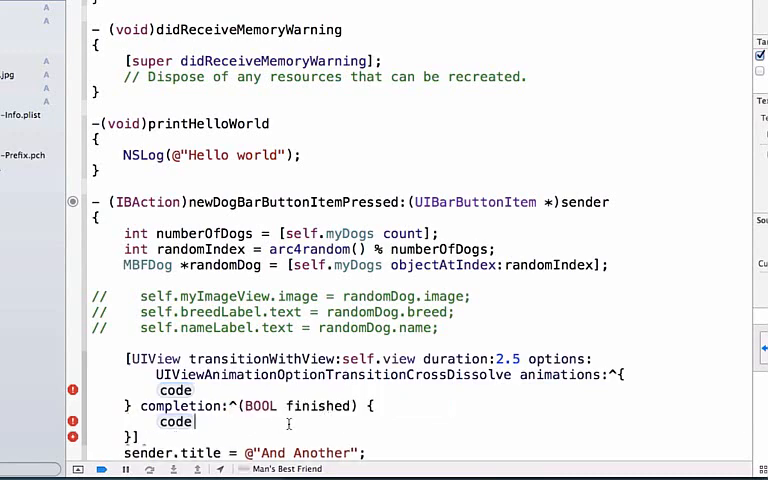
End the transition statement with a semicolon and clear both block placeholders.
{"action": "scroll", "scroll_direction": "down", "scroll_amount": 3}
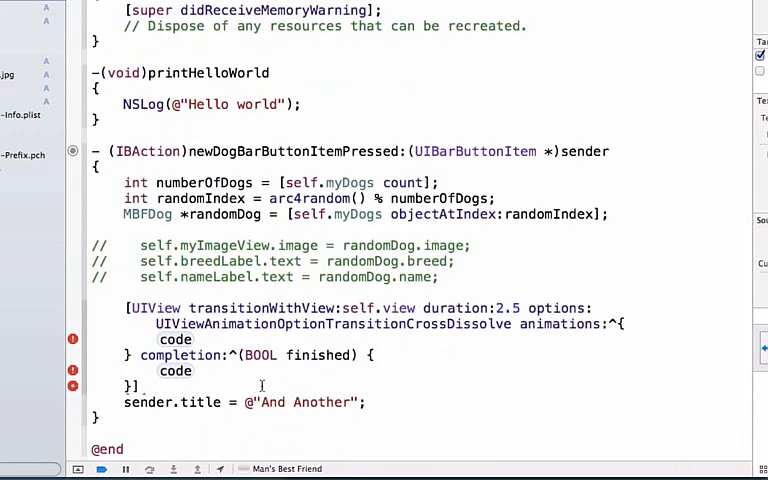
{"action": "left_click", "coordinate": [197, 371]}
{"action": "type", "text": ";"}
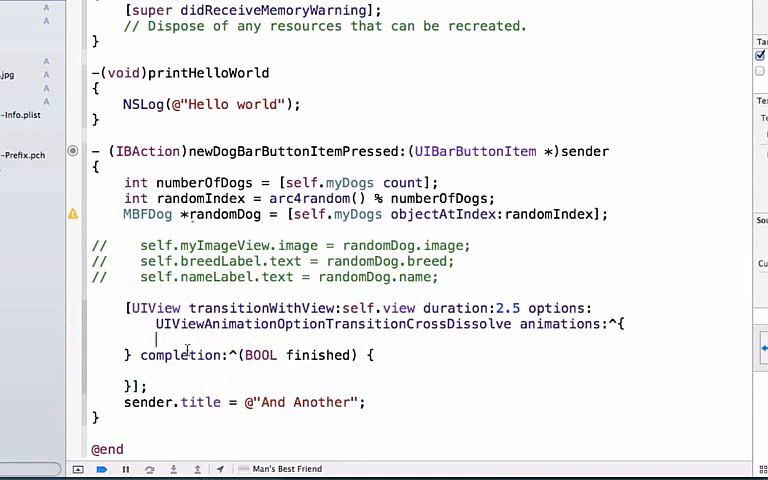
{"action": "mouse_move", "coordinate": [232, 345]}
{"action": "type", "text": "self."}
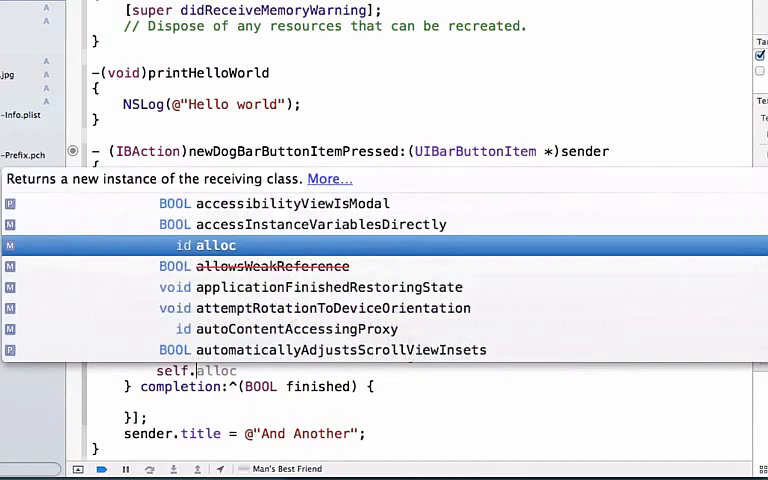
Assign randomDog's image, breed and name inside the animations block.
{"action": "type", "text": "nameLabel.text = randomDog.name;"}
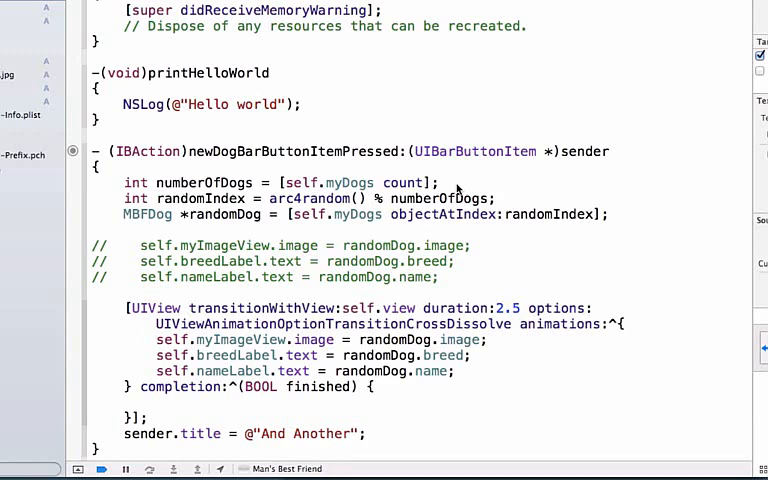
{"action": "double_click", "coordinate": [507, 307]}
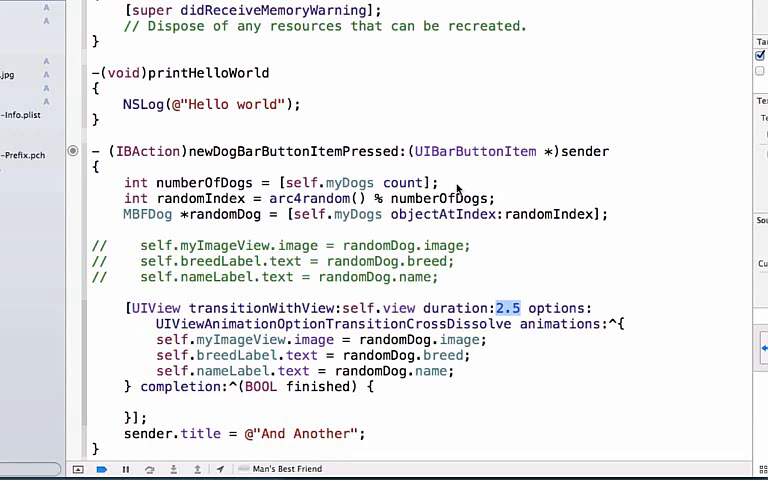
{"action": "double_click", "coordinate": [330, 323]}
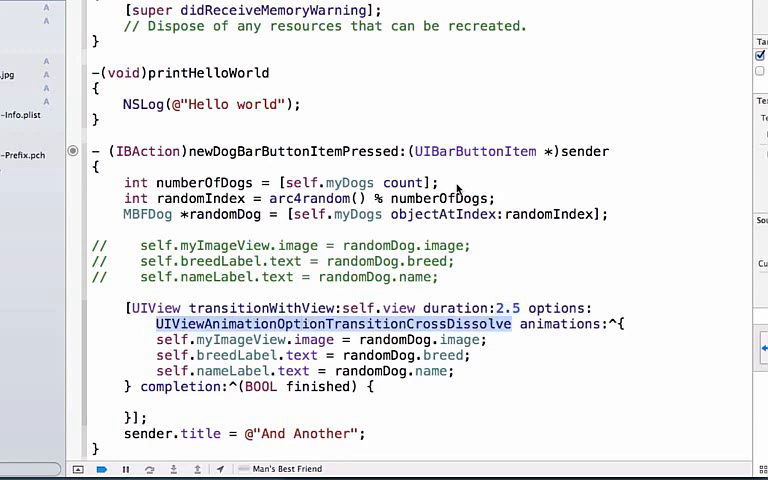